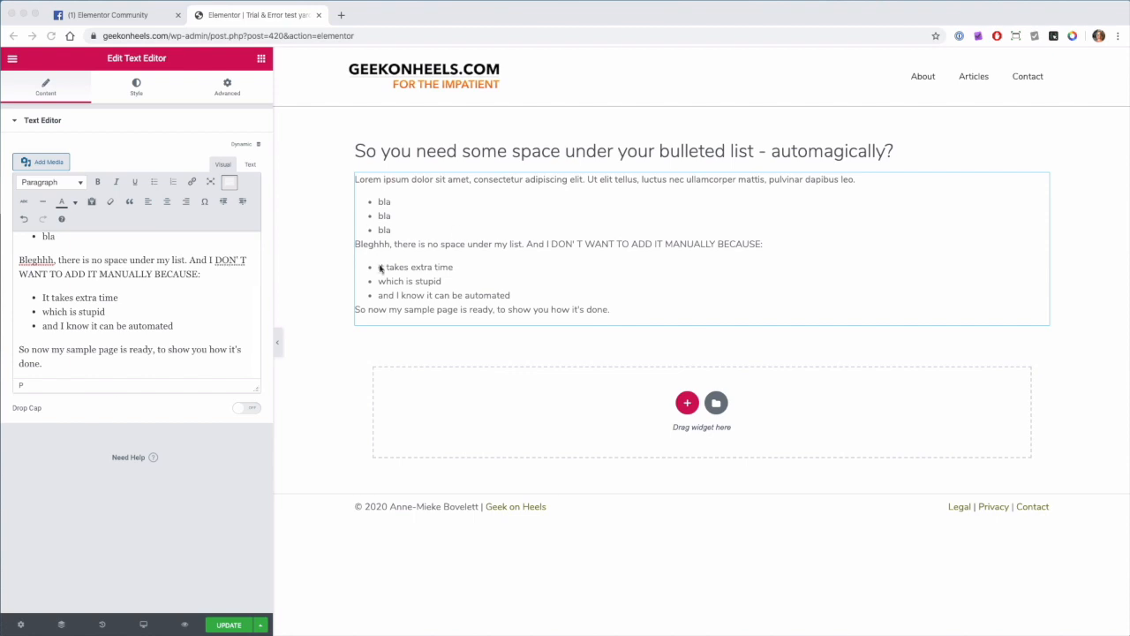
{"action": "mouse_move", "coordinate": [484, 257]}
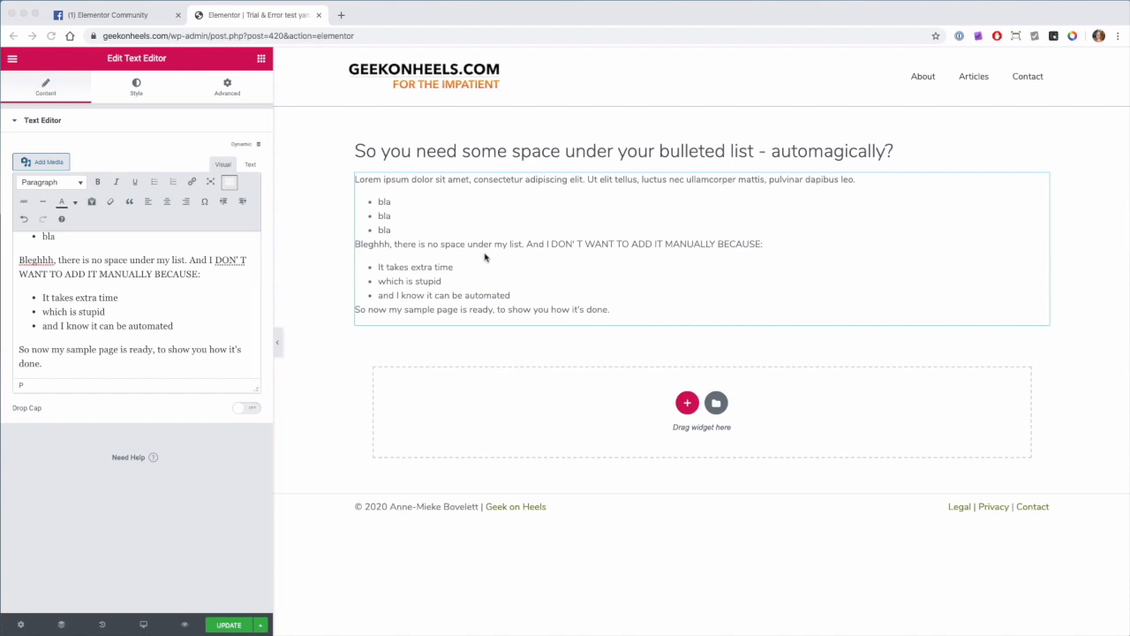
{"action": "mouse_move", "coordinate": [112, 453]}
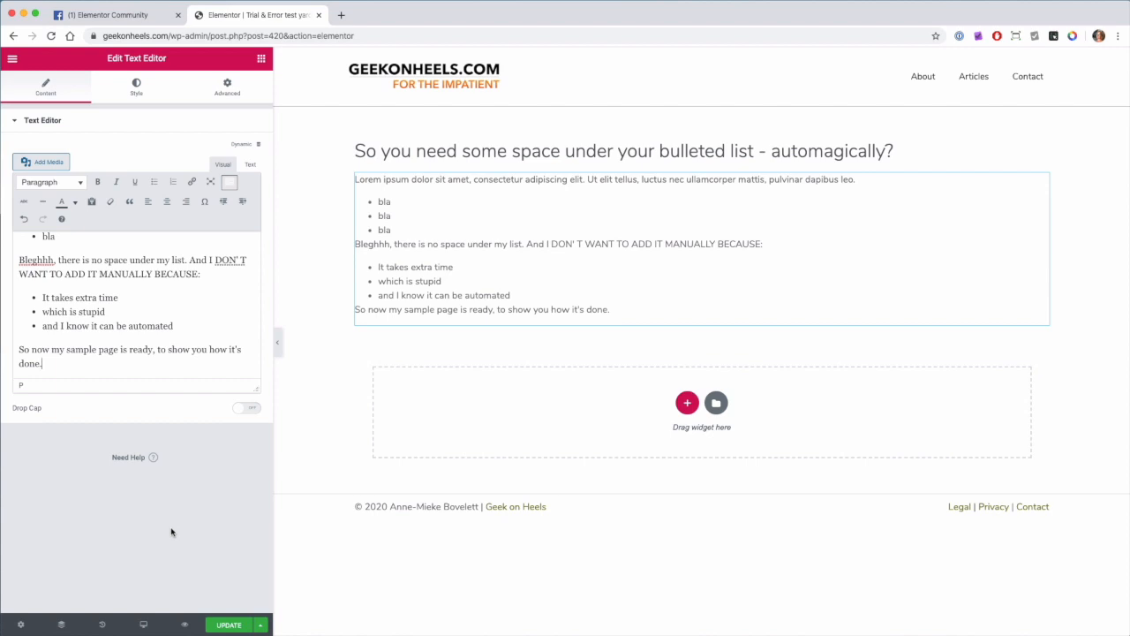
{"action": "mouse_move", "coordinate": [106, 572]}
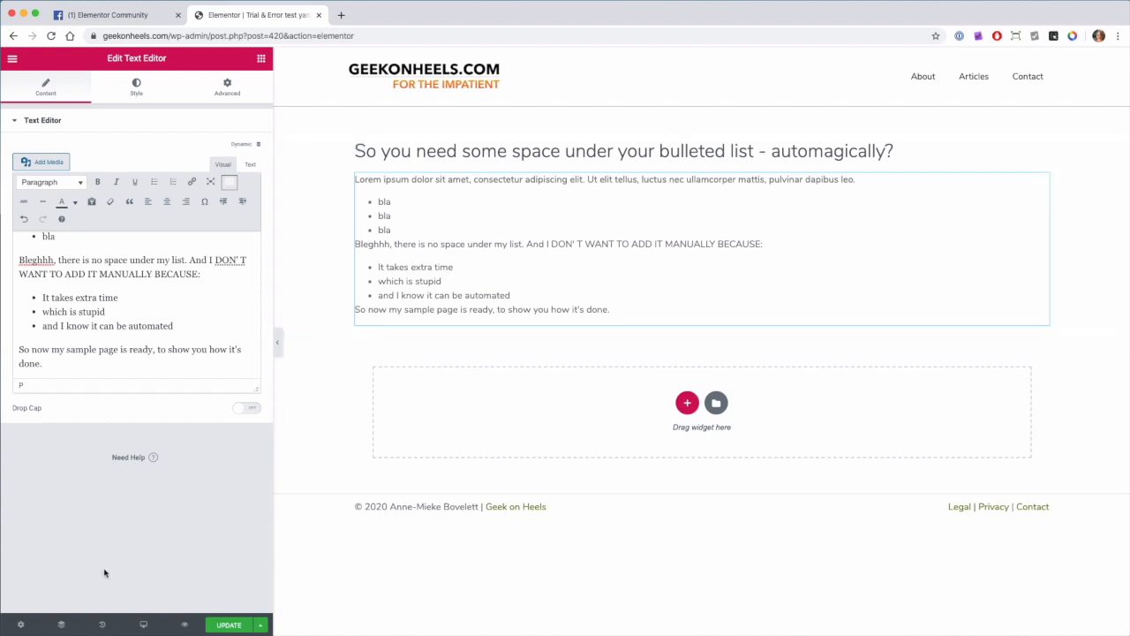
Preview the page in a new tab, then launch the site Customizer from it.
{"action": "left_click", "coordinate": [229, 625]}
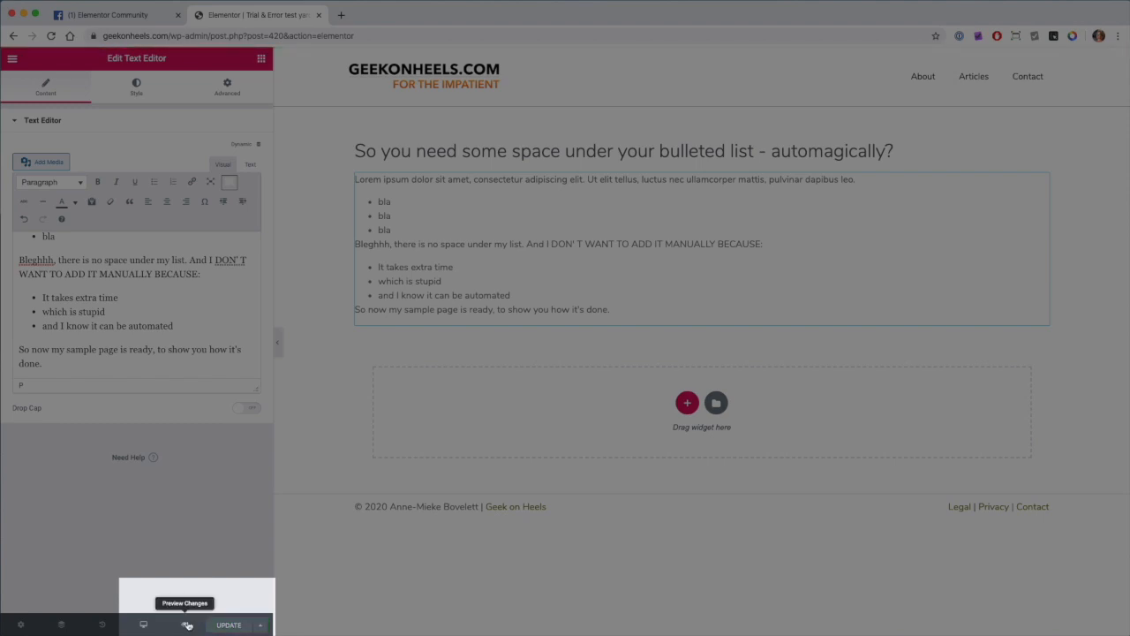
{"action": "left_click", "coordinate": [186, 625]}
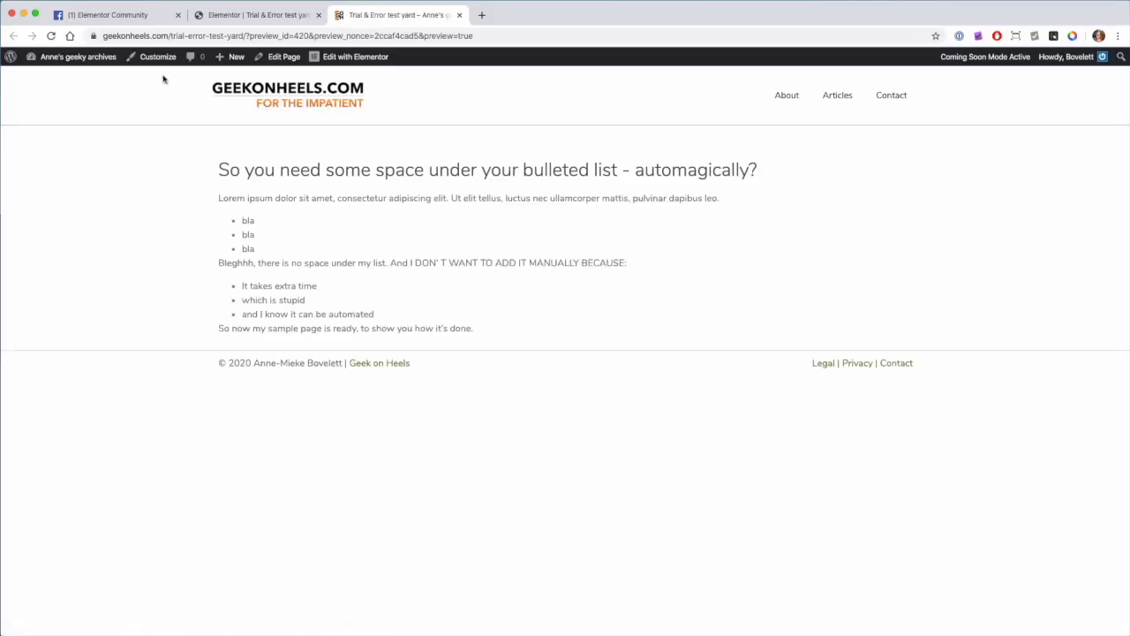
{"action": "left_click", "coordinate": [158, 56]}
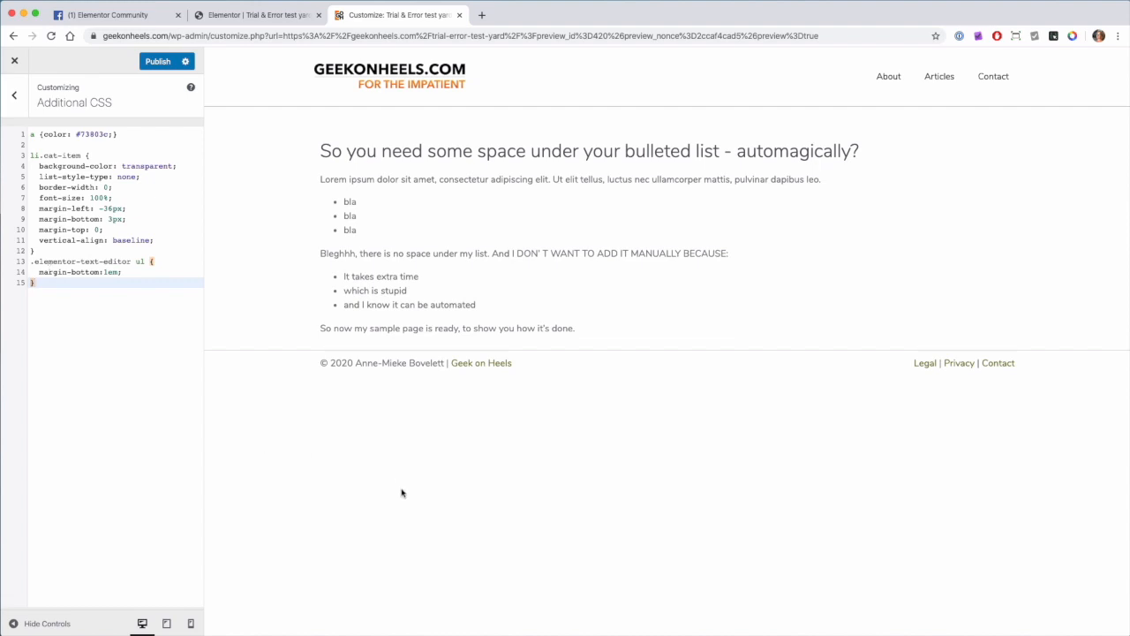
{"action": "mouse_move", "coordinate": [132, 422]}
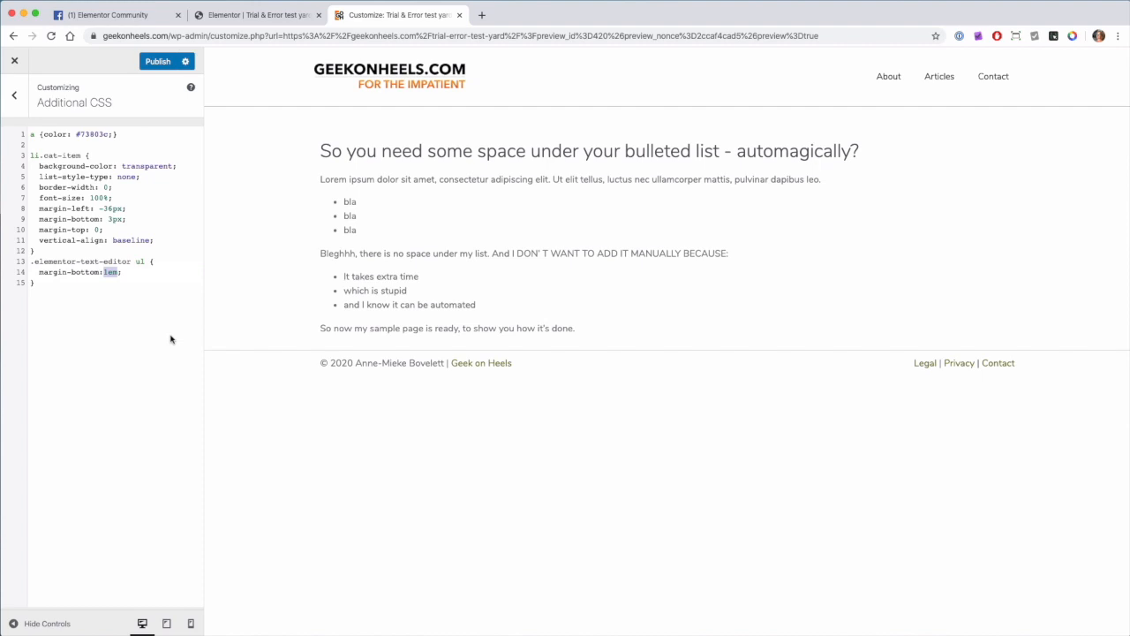
Replace 1em with 30 in the list margin-bottom rule on line 14.
{"action": "type", "text": "30"}
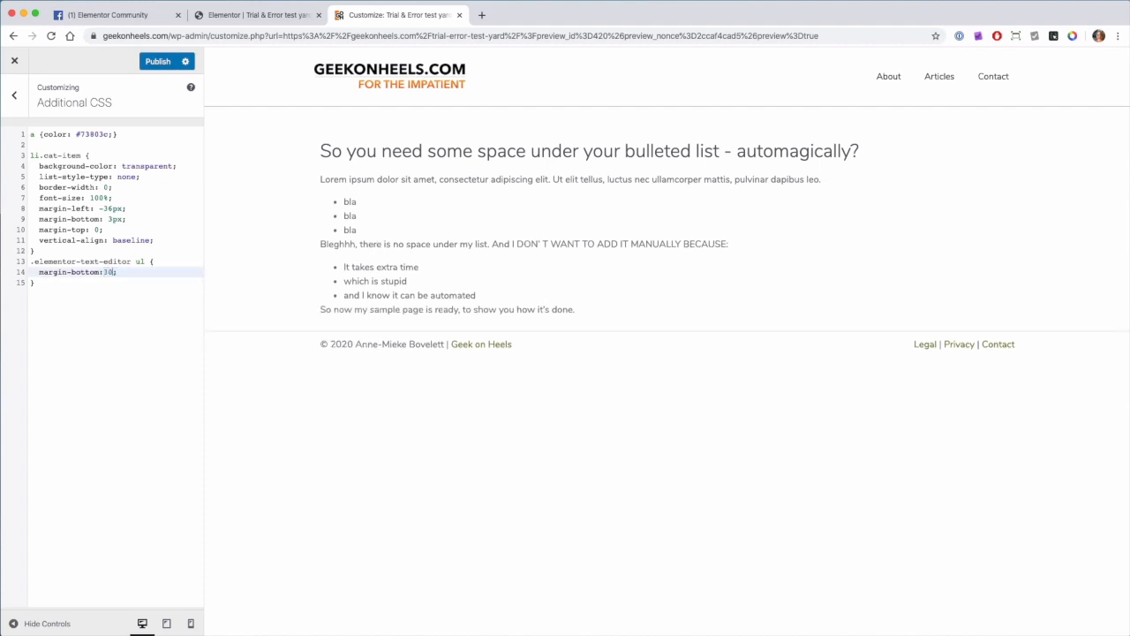